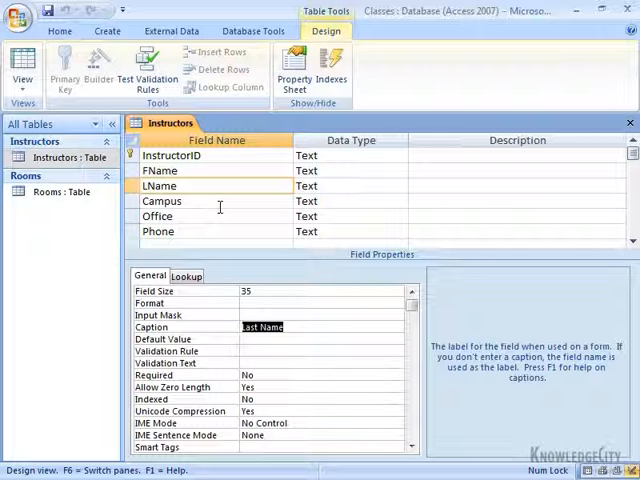
mouse_move(177, 244)
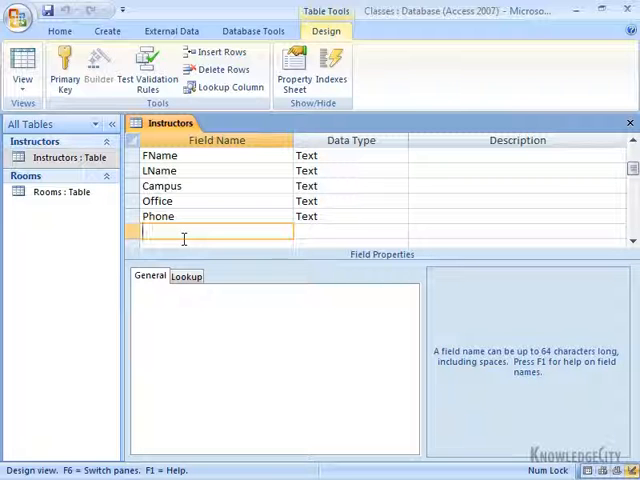
Add a field named Full-time below Phone in the Instructors table design.
text(Full)
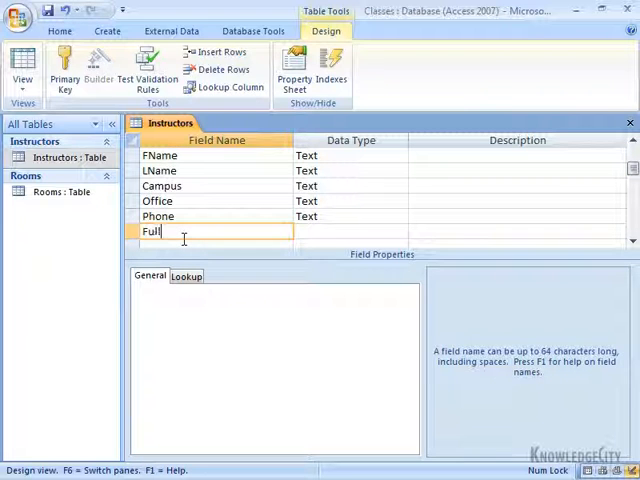
text(-)
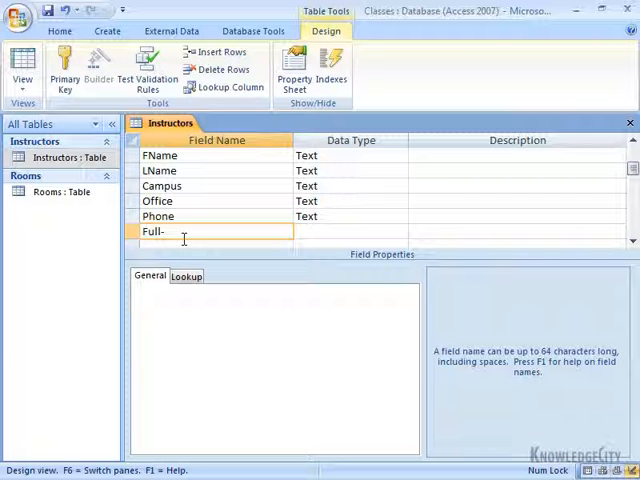
text(time)
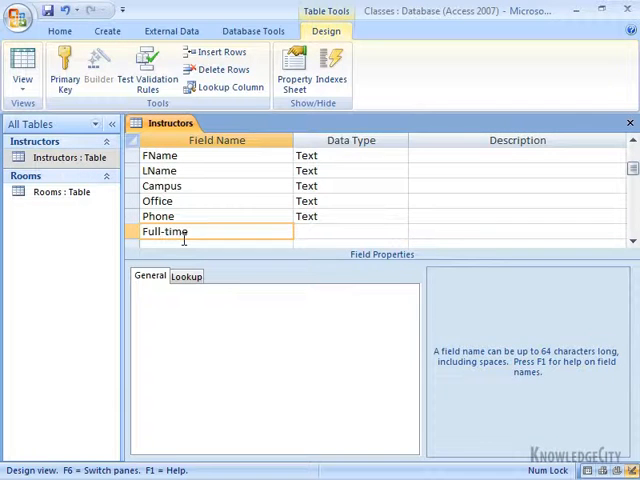
click(345, 231)
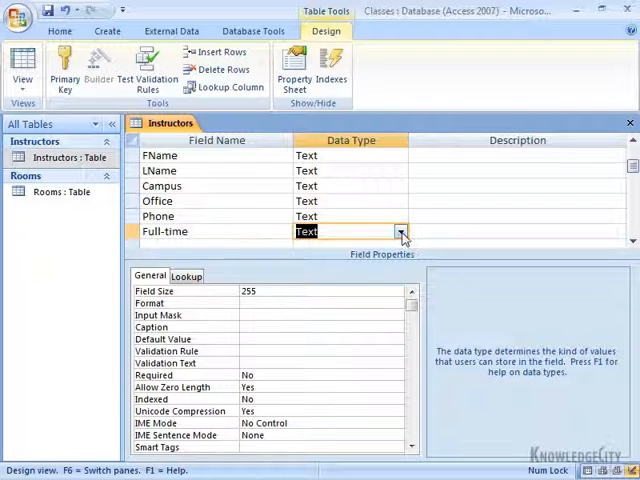
Set the Full-time field's data type to Yes/No.
click(400, 231)
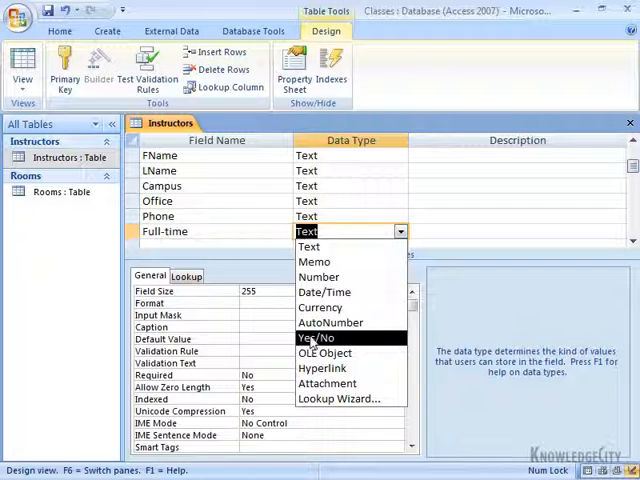
click(315, 337)
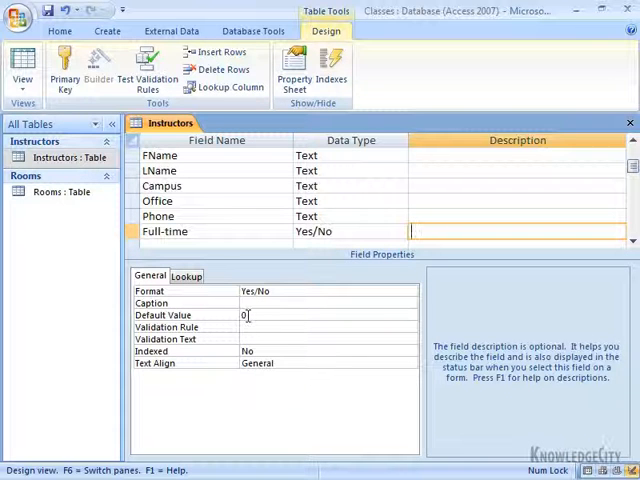
Replace the Full-time default value of 0 with Yes.
click(247, 315)
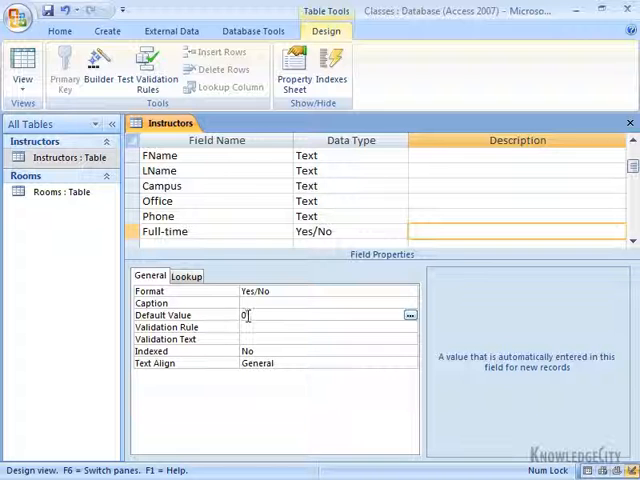
key(BackSpace)
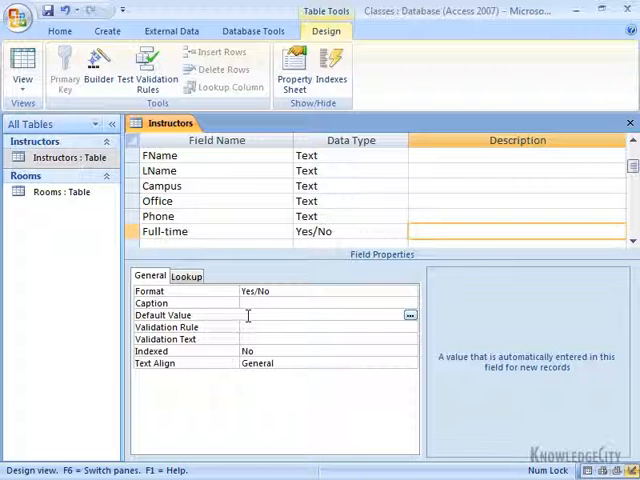
text(Y)
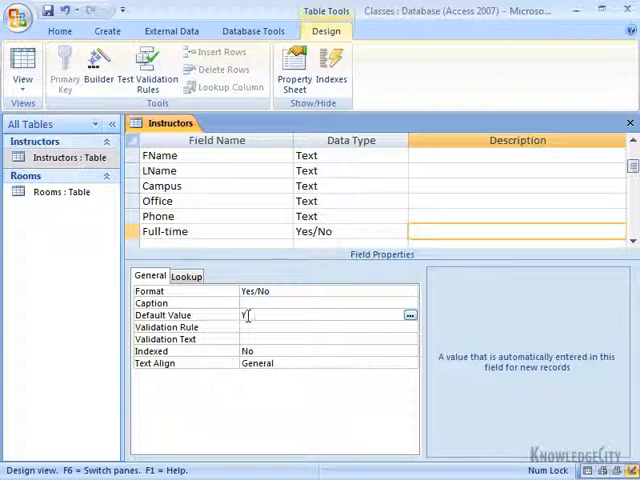
text(es)
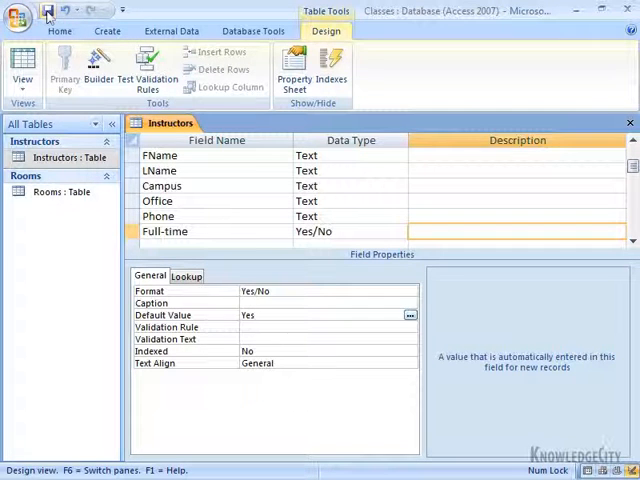
Save the design, tick the first instructor's Full-time box, and move to the new-record row.
click(20, 68)
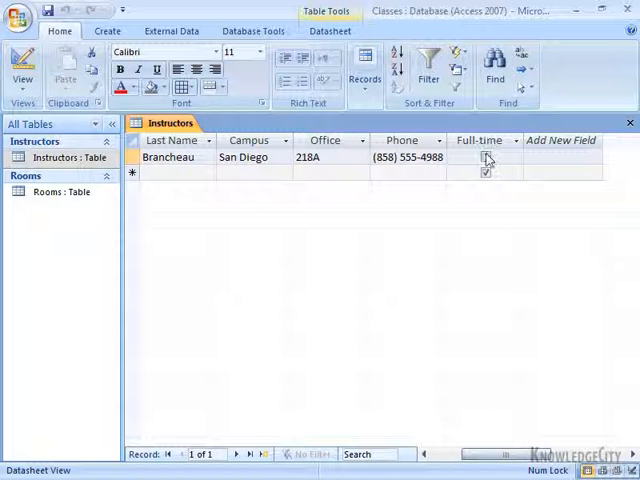
click(483, 157)
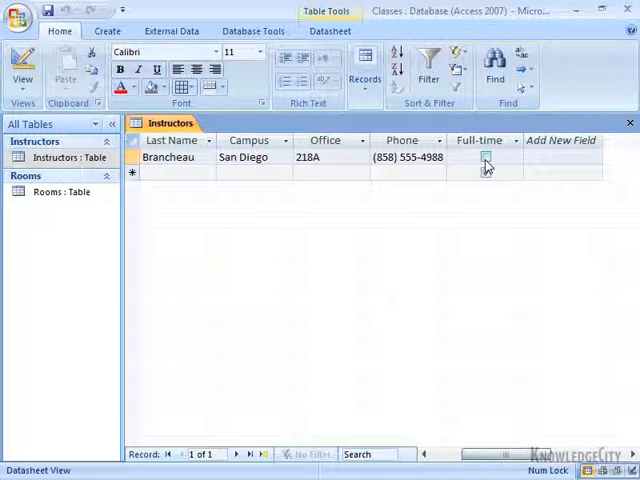
click(485, 172)
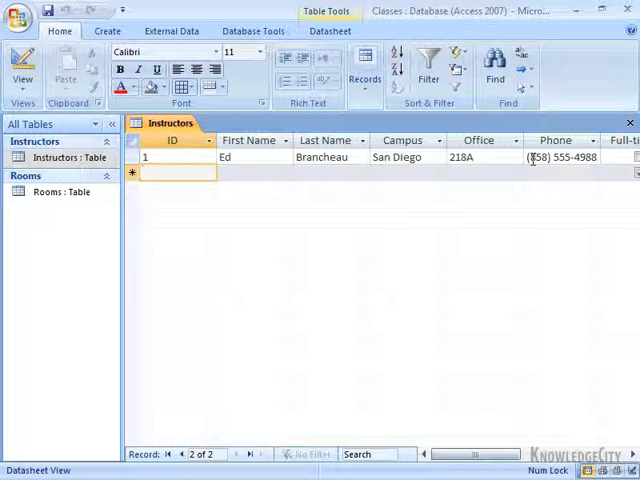
text(2)
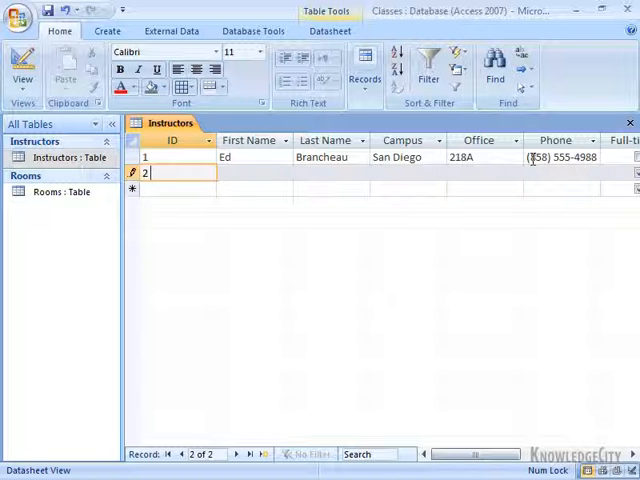
text(Rober)
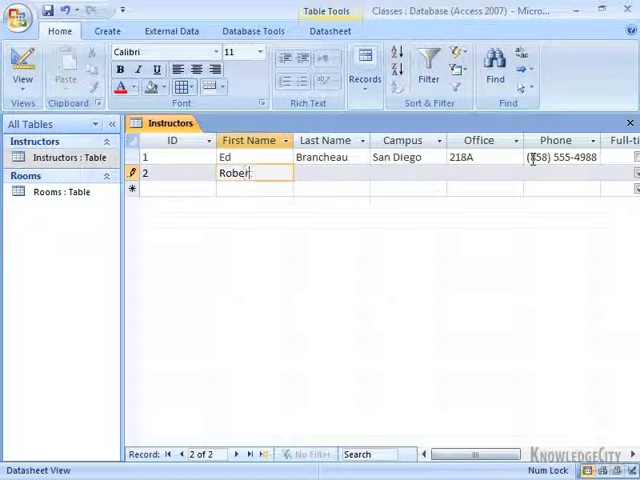
text(Patterson)
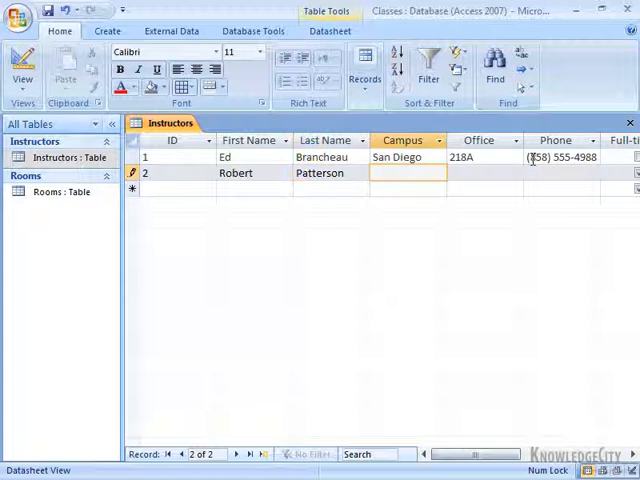
text(Los)
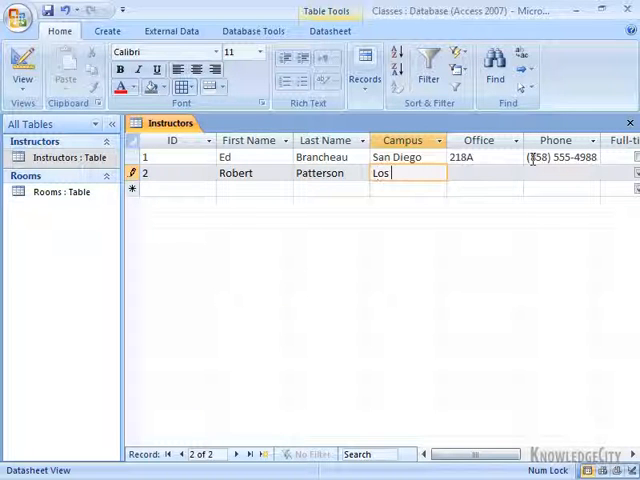
text(Angeles)
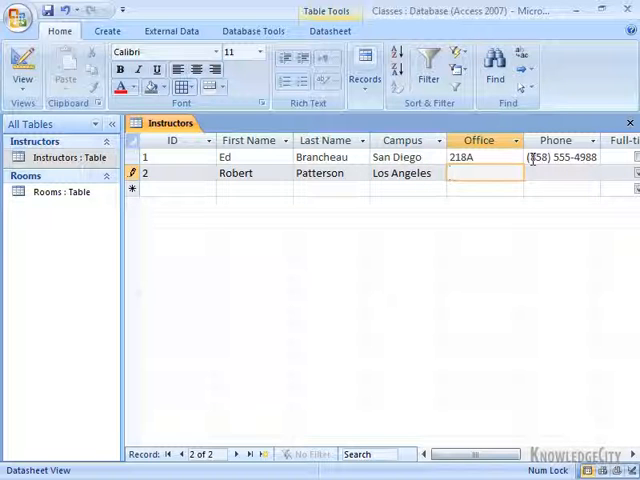
text(318)
click(562, 173)
text(()
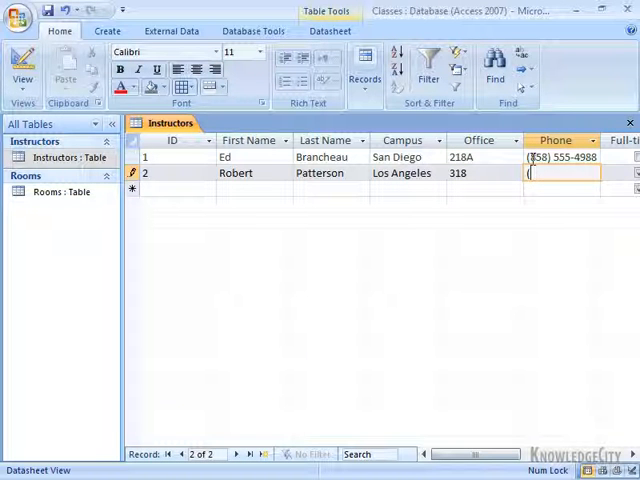
text(213) 2)
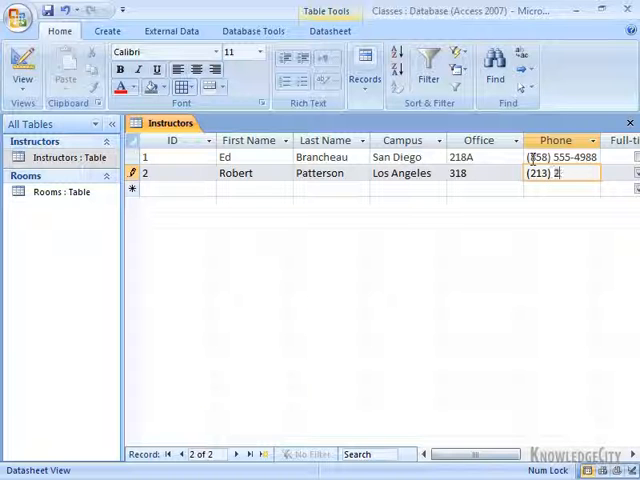
text(30-)
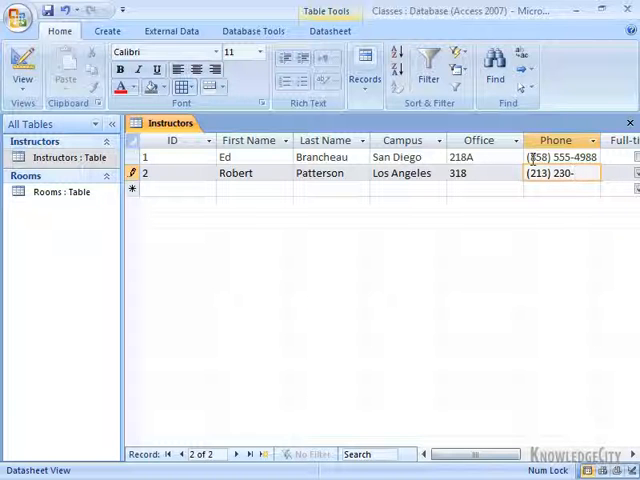
text(4)
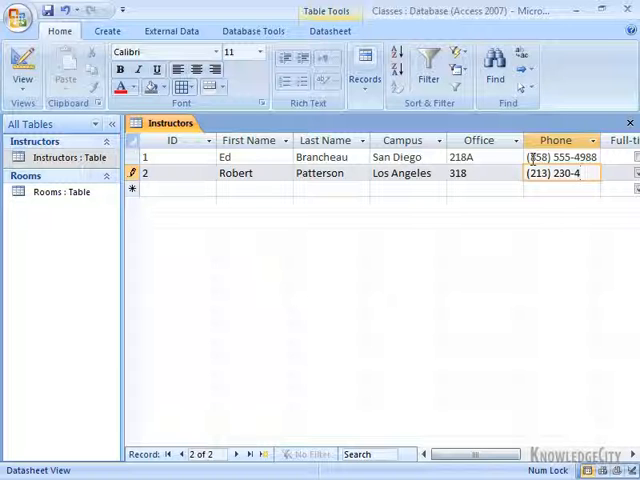
text(989)
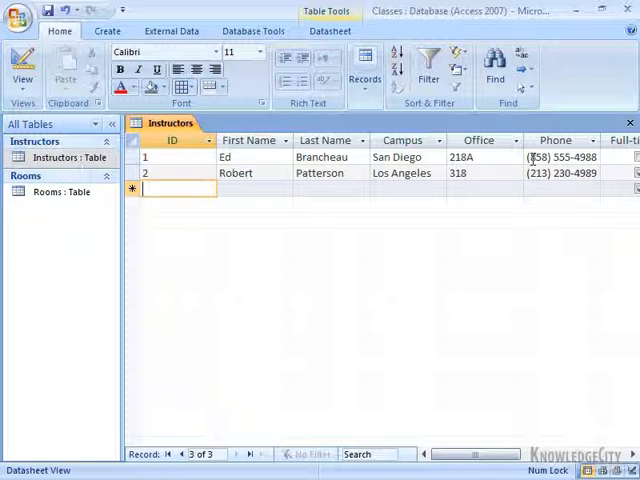
click(253, 189)
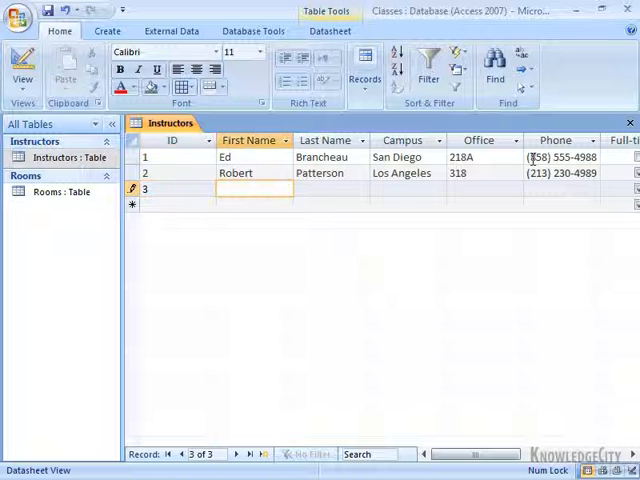
text(Joe)
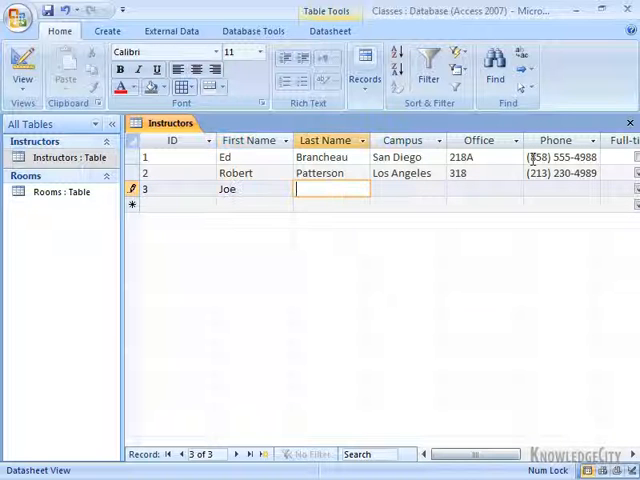
text(Collins)
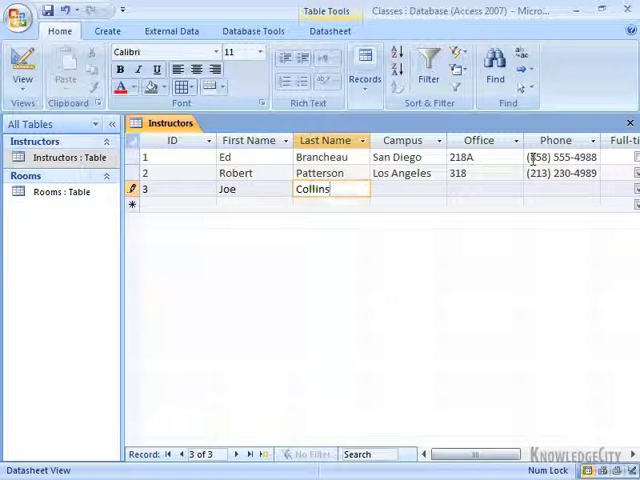
text(San)
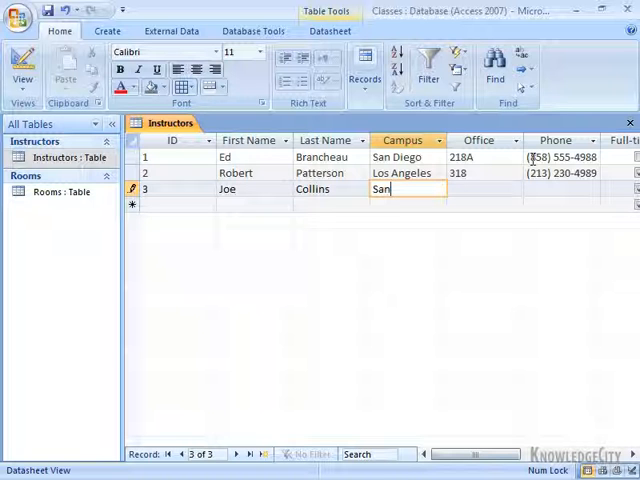
text(Di)
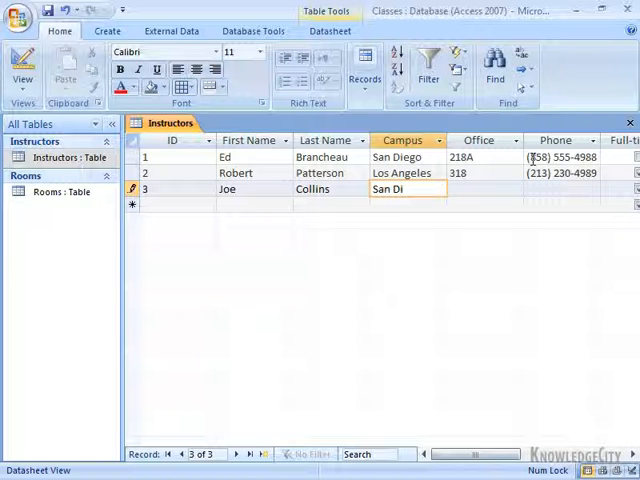
click(485, 189)
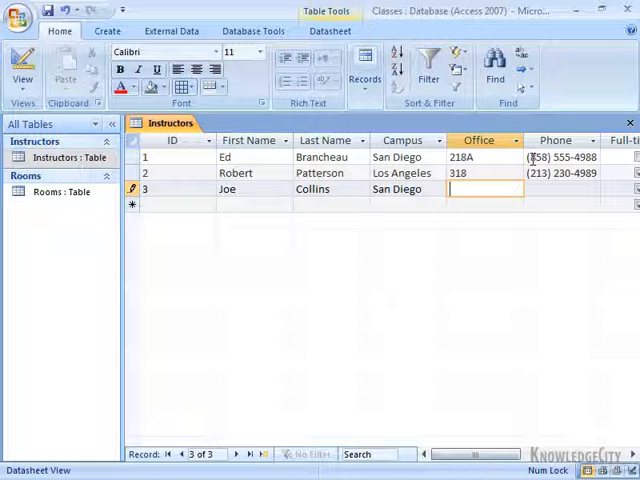
text(105)
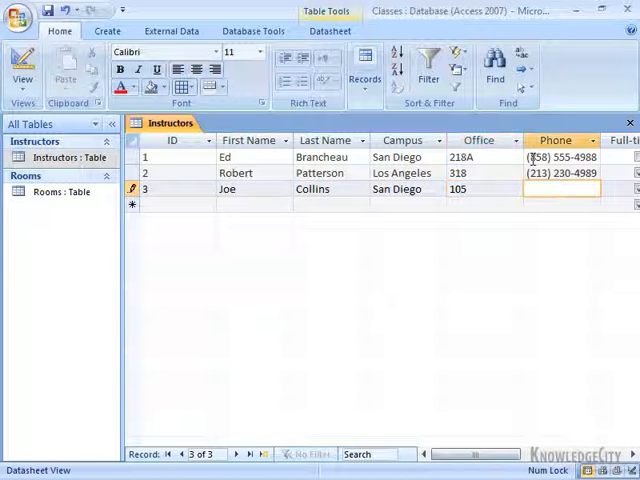
text(()
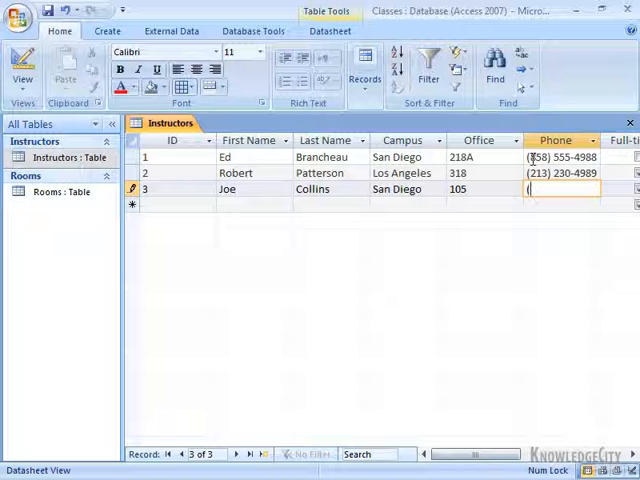
text((858))
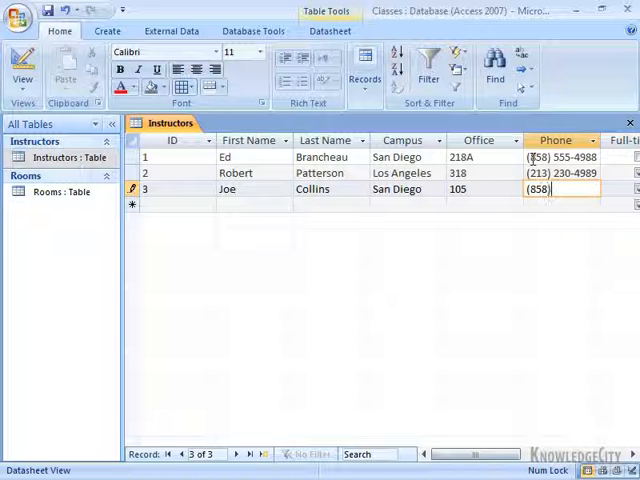
text(453-)
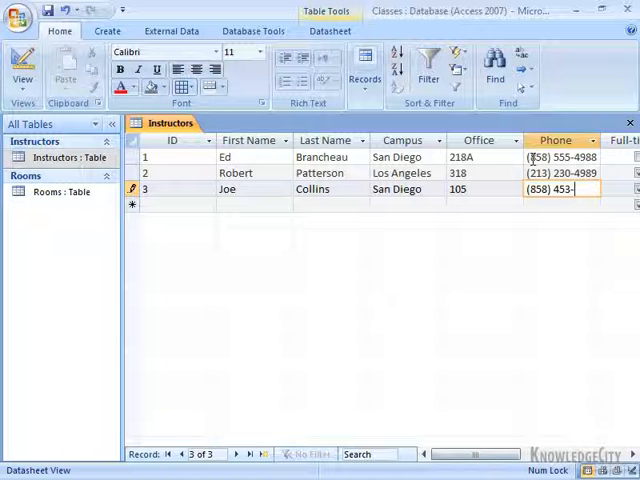
text(2648)
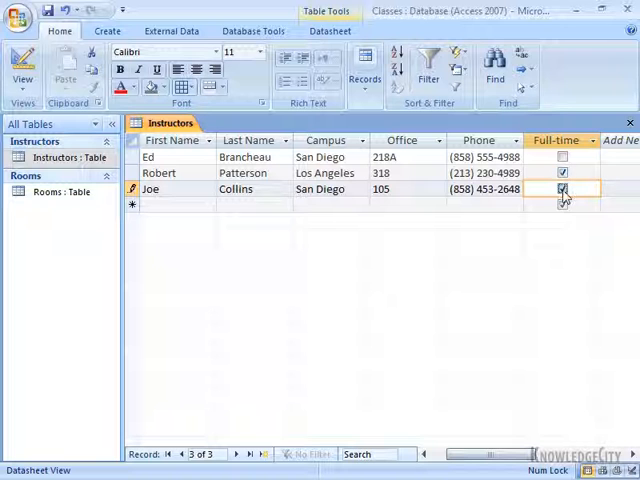
click(562, 189)
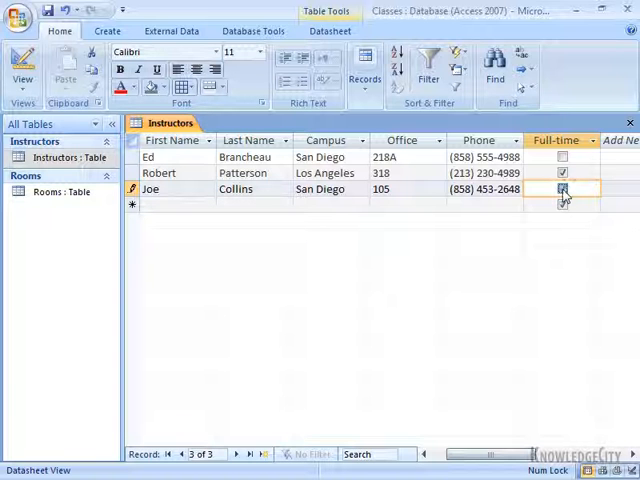
click(560, 190)
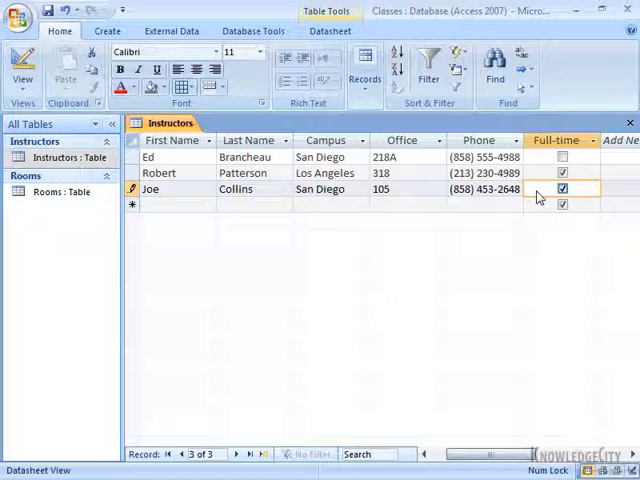
click(562, 189)
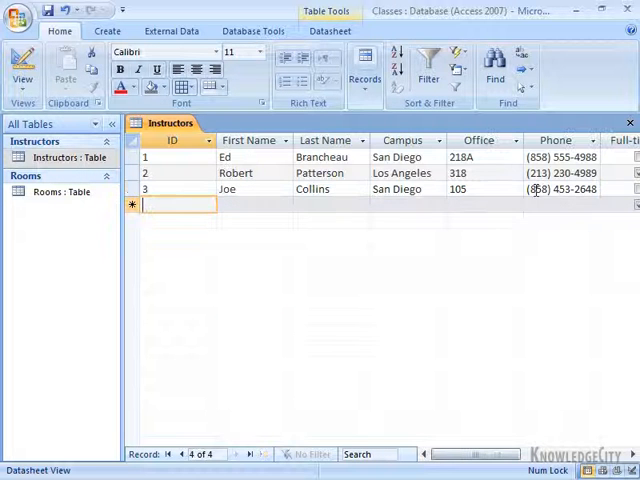
click(250, 204)
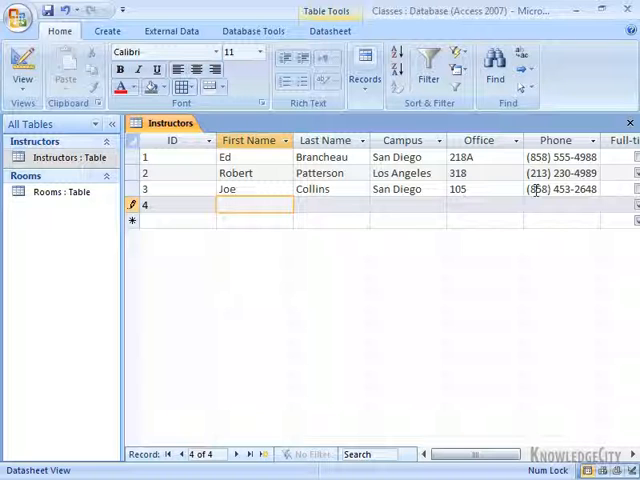
text(Carl)
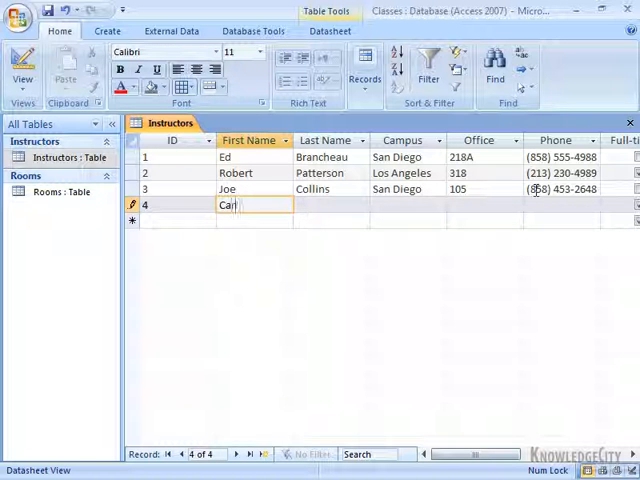
text(Ewing)
click(408, 205)
text(S)
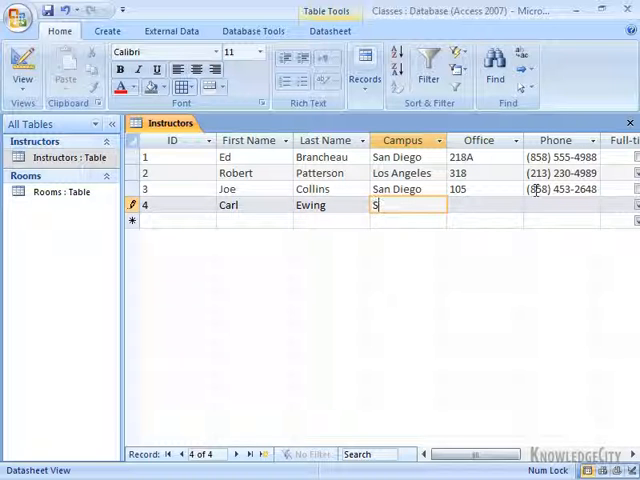
text(an Diego)
click(561, 205)
text(()
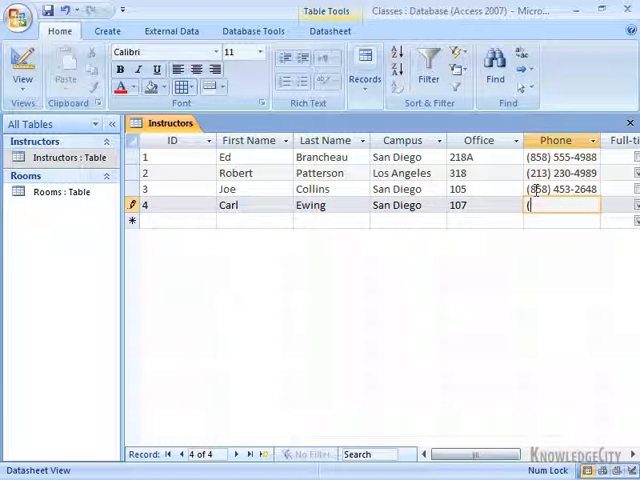
text(619))
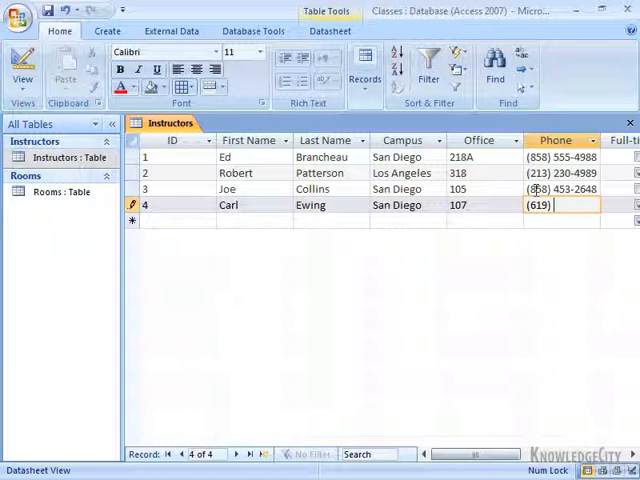
text(444)
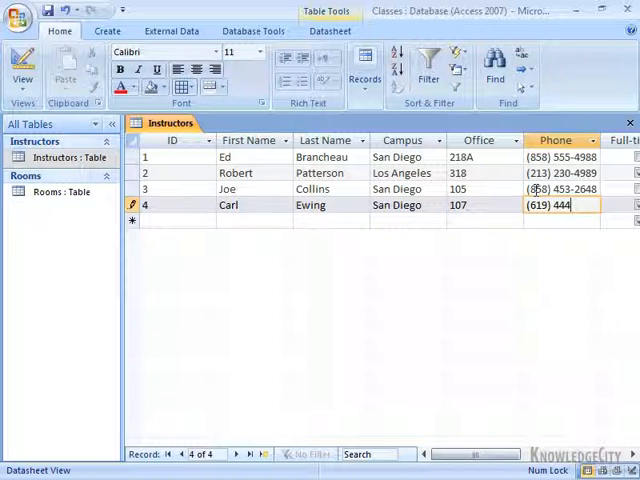
text(-7)
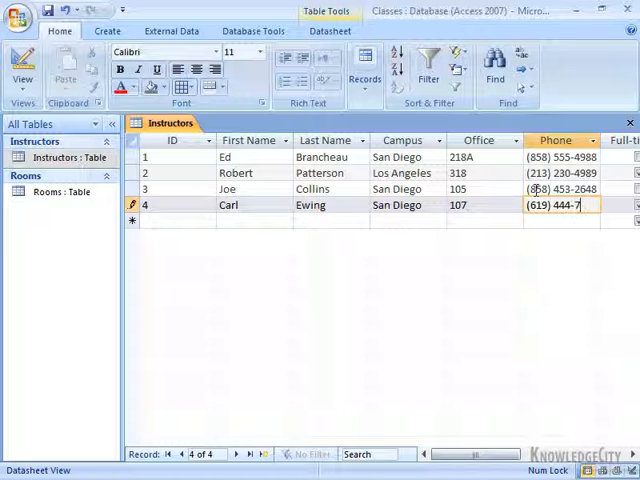
text(642)
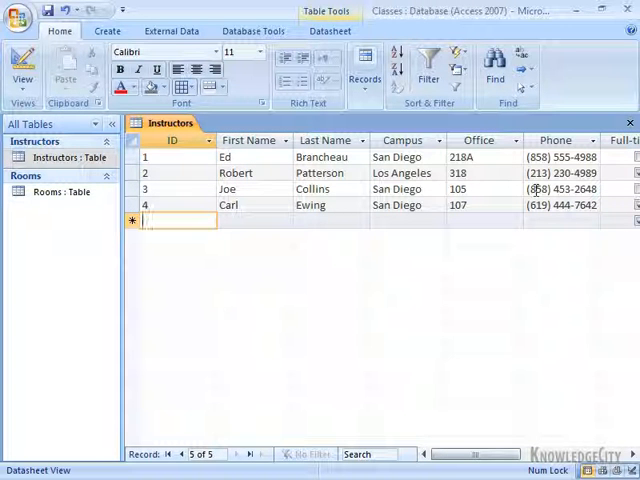
text(5)
click(255, 220)
text(B)
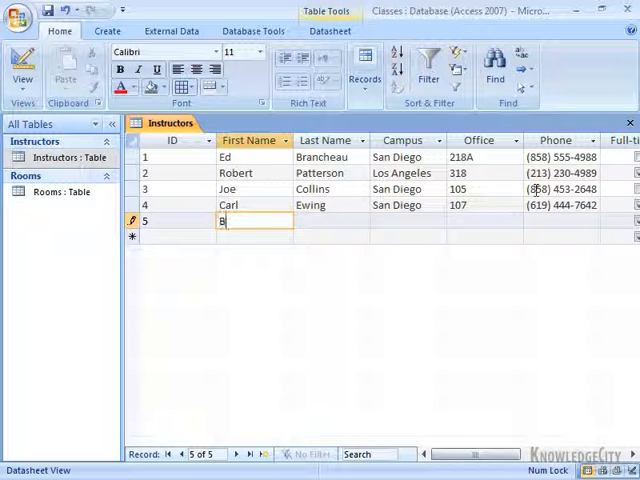
text(arbara)
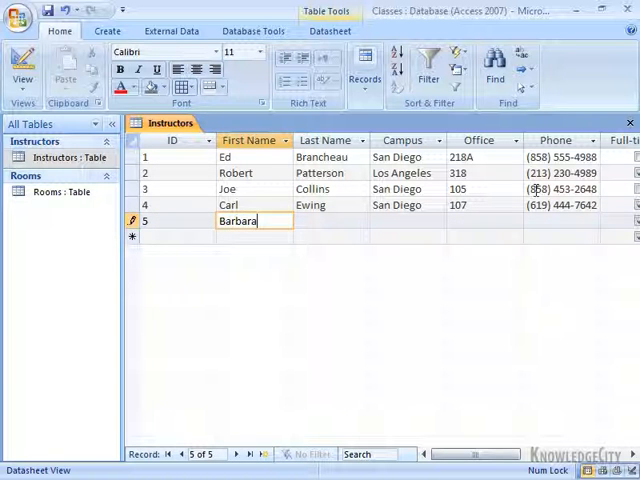
text(Howard)
click(408, 221)
text(Los)
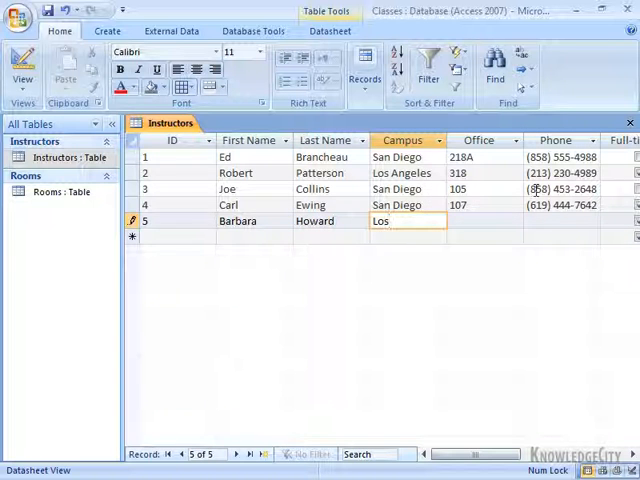
text(Angeles)
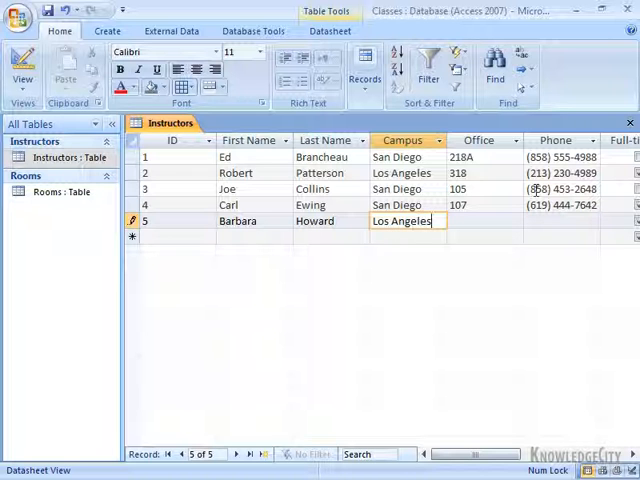
text(41)
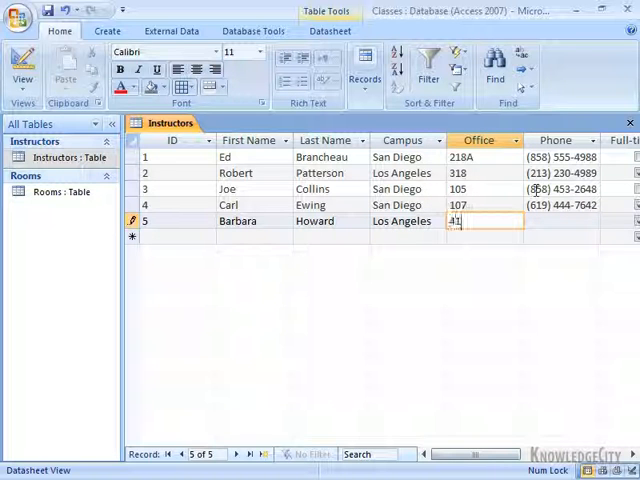
key(Tab)
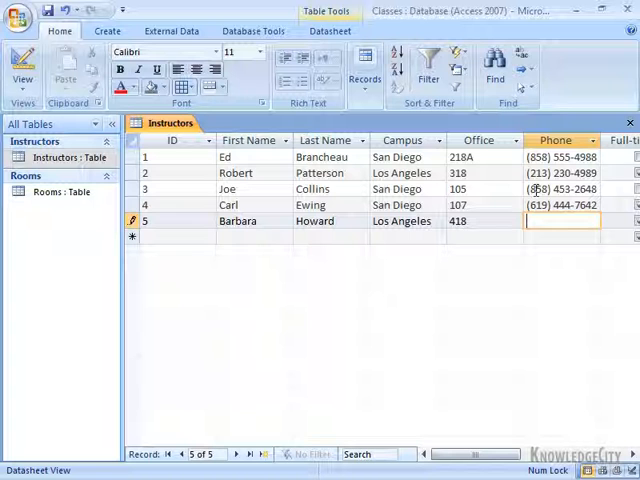
text((213)
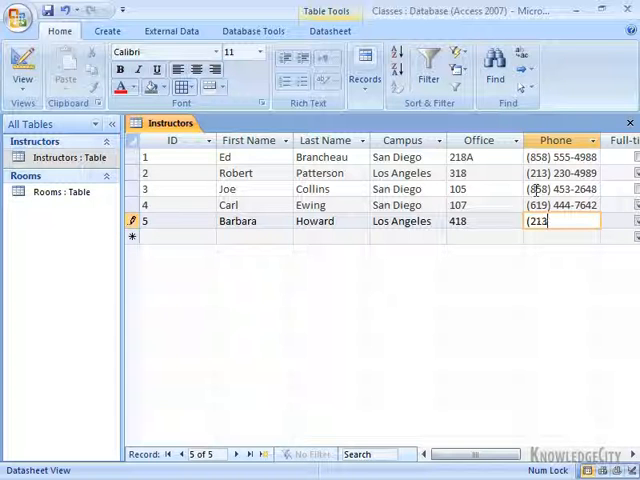
text())
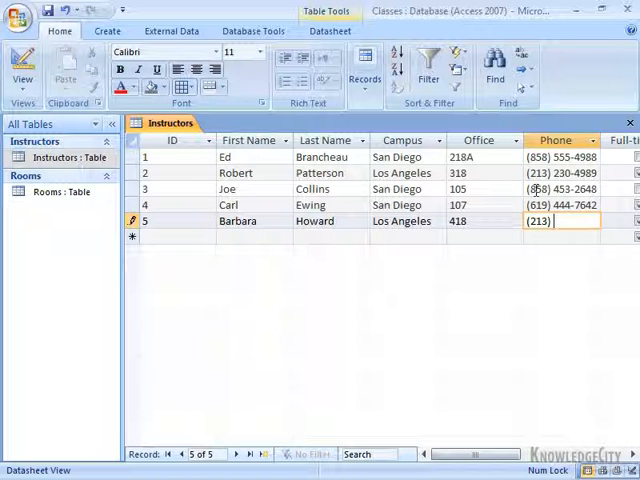
text(691)
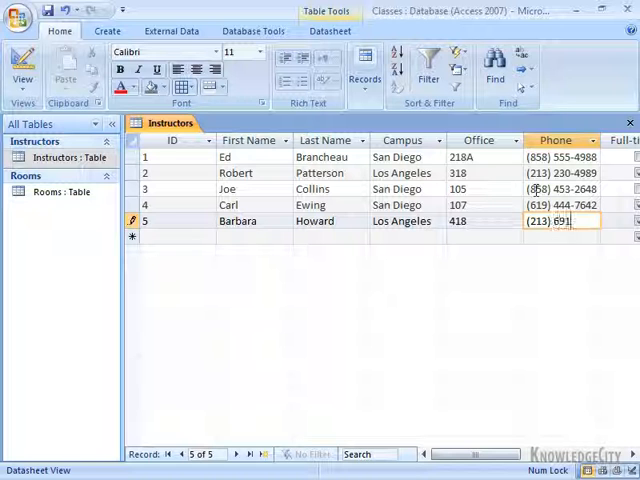
text(-6489)
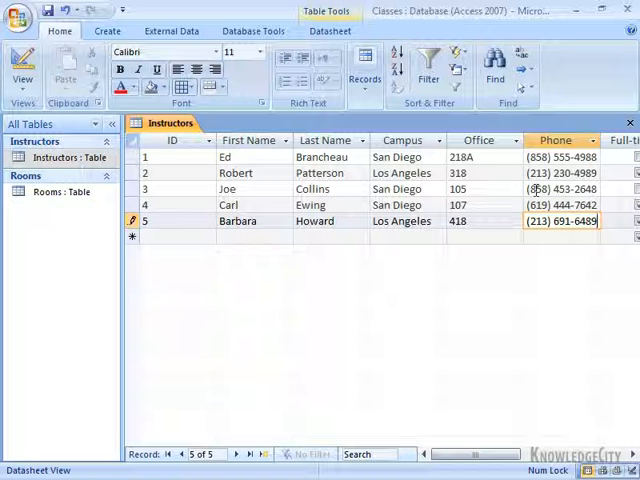
scroll(right, 3)
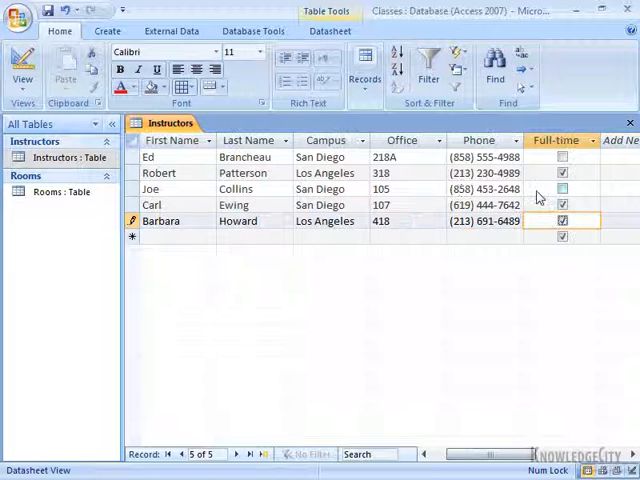